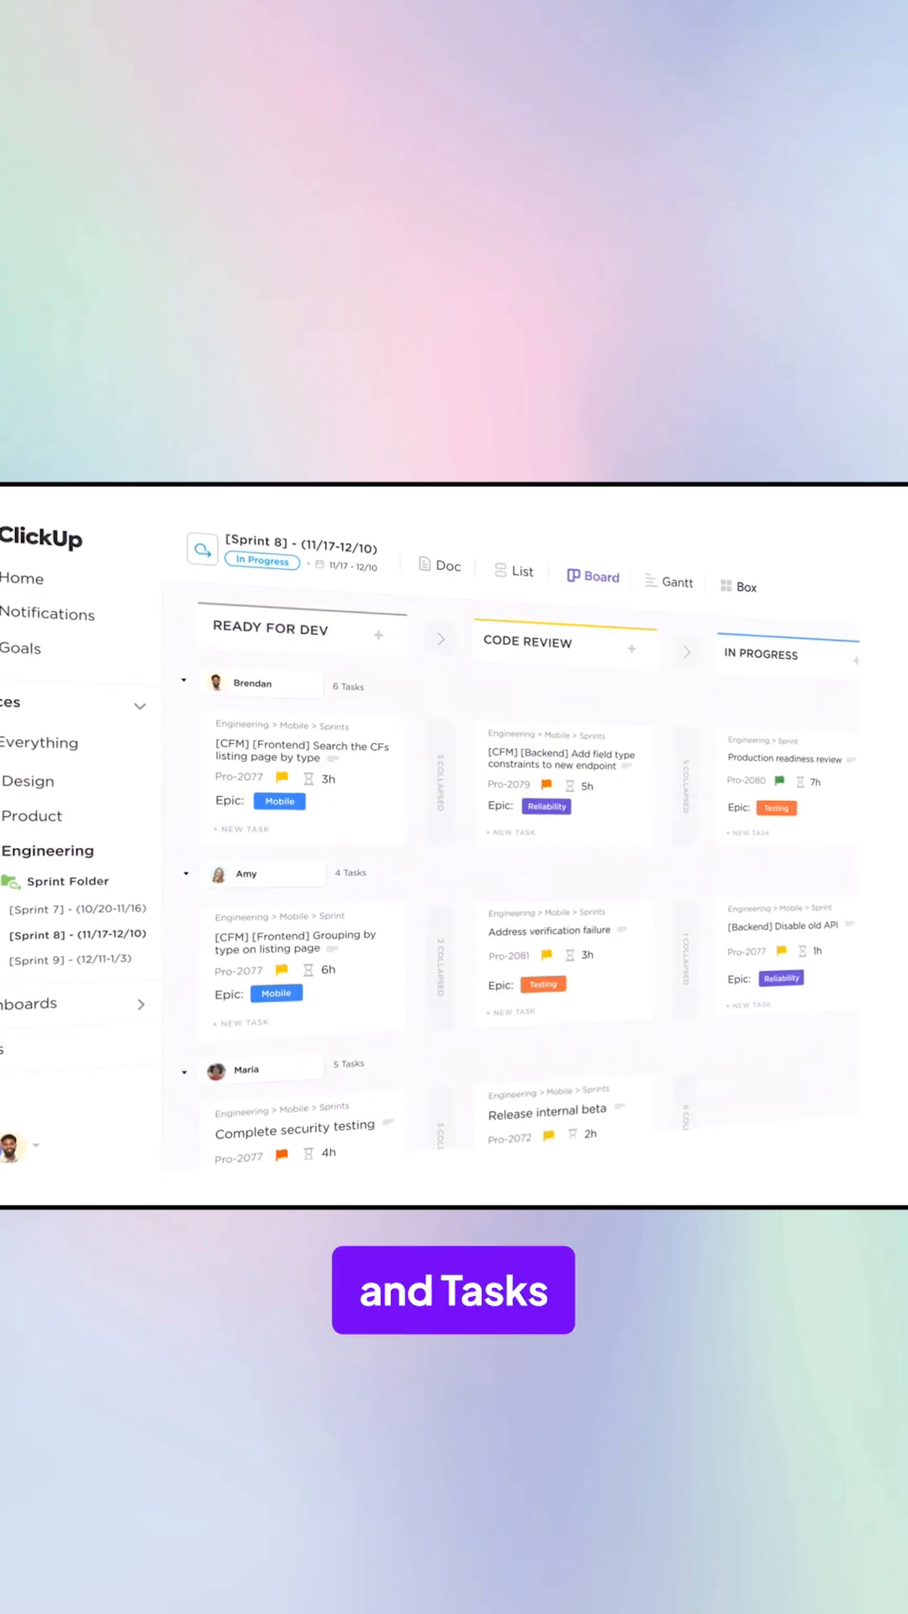
Add a Code Review task named for the navigation homepage build, leaving it unsaved
{"action": "left_click", "coordinate": [623, 569]}
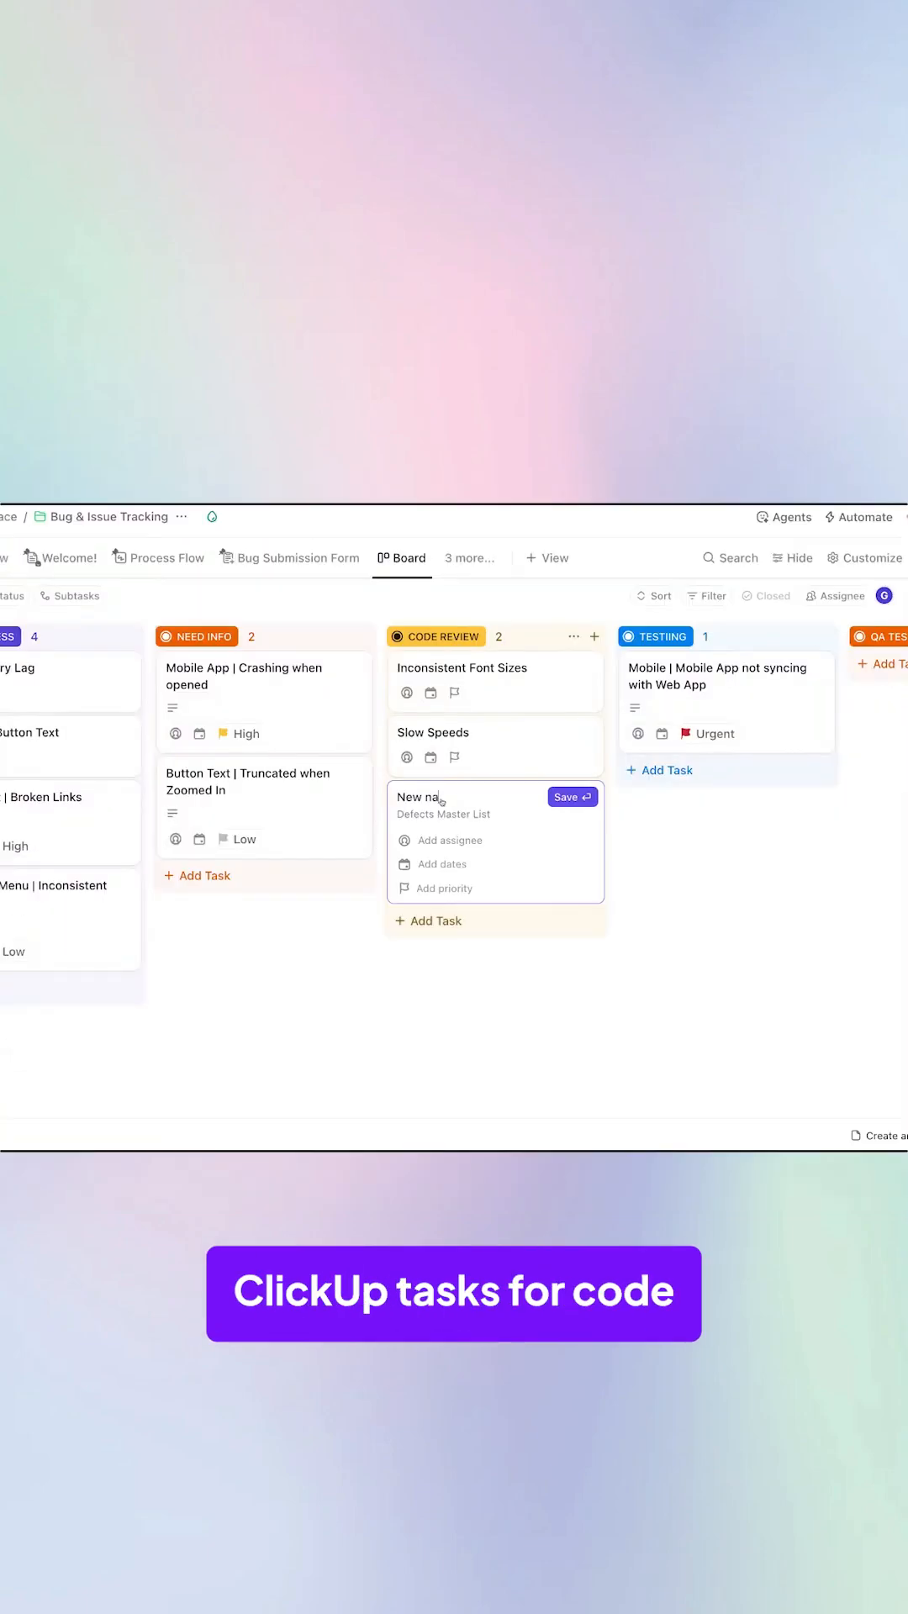
{"action": "type", "text": "vigation homepage buikld"}
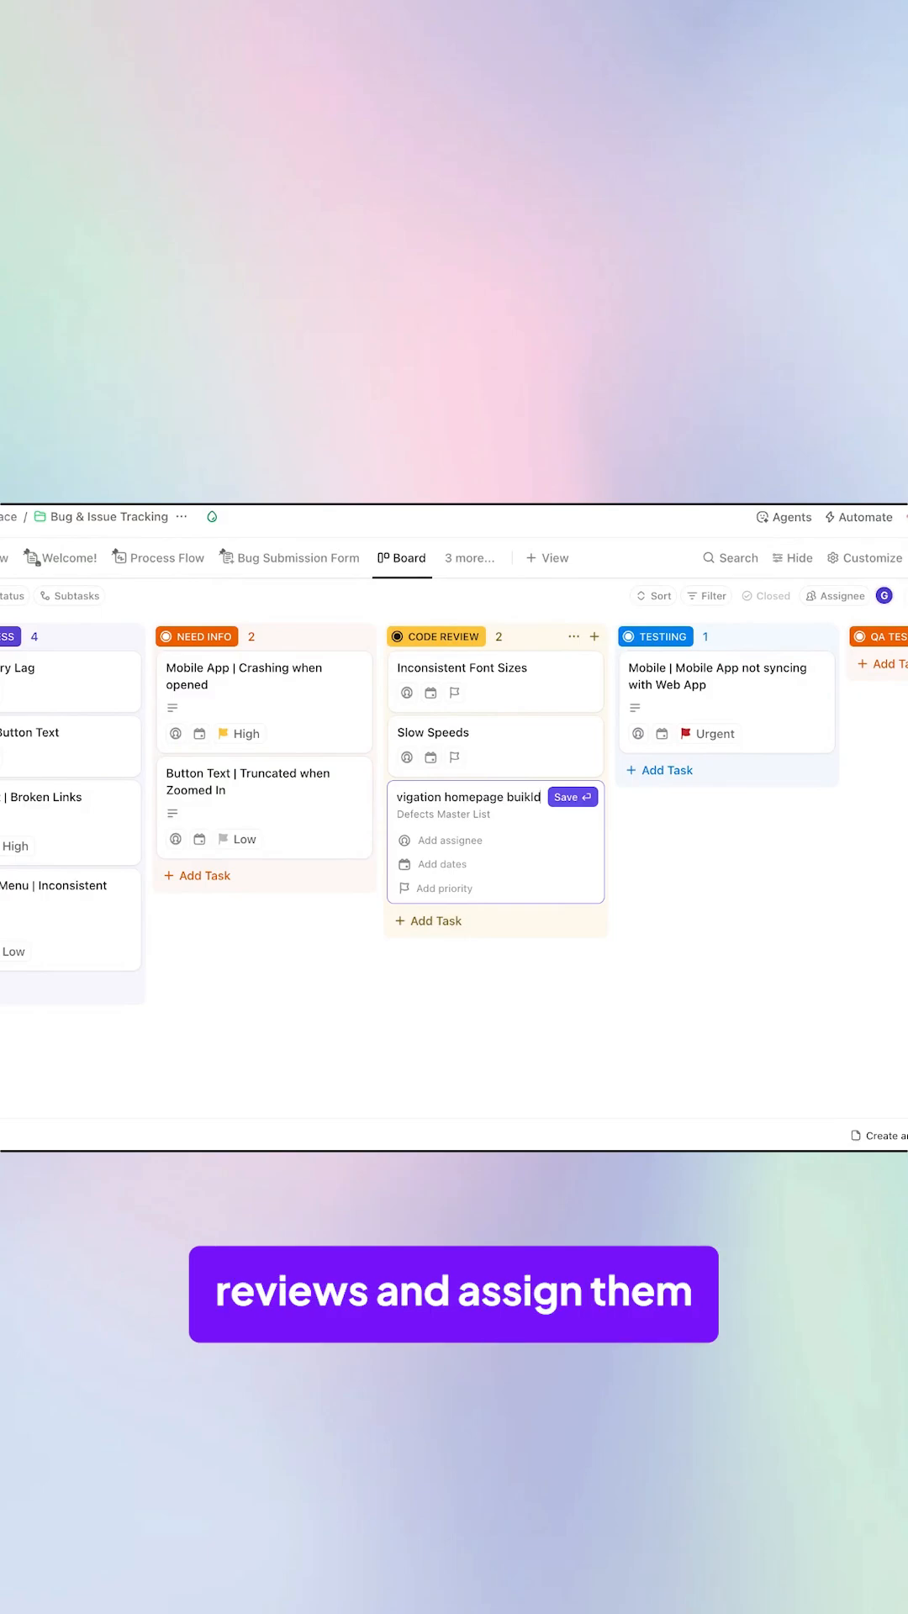